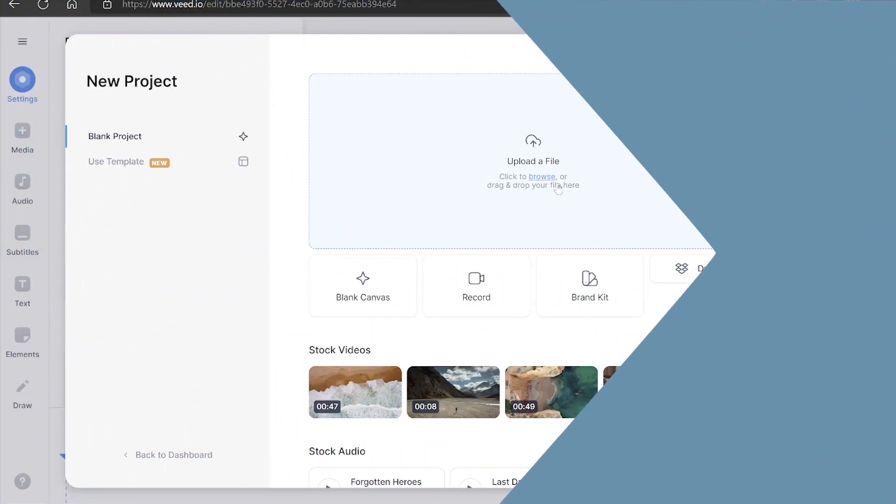
Upload 'WhatsApp Image 2022-09-20 at 2.48.17 PM.jpeg' from Downloads into a new blank project
left_click(541, 176)
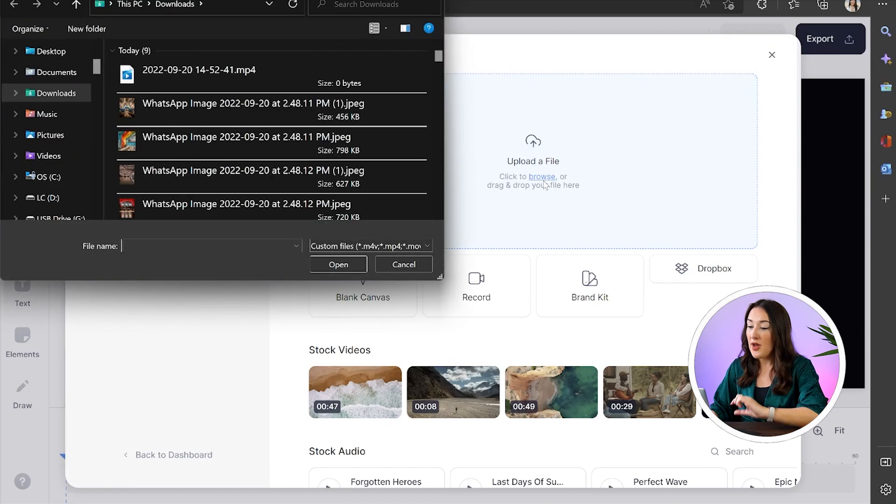
left_click(245, 112)
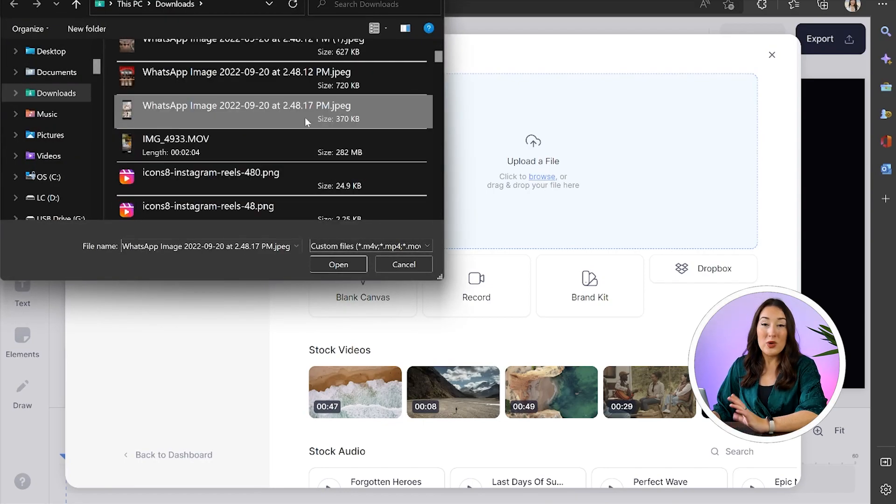
left_click(336, 264)
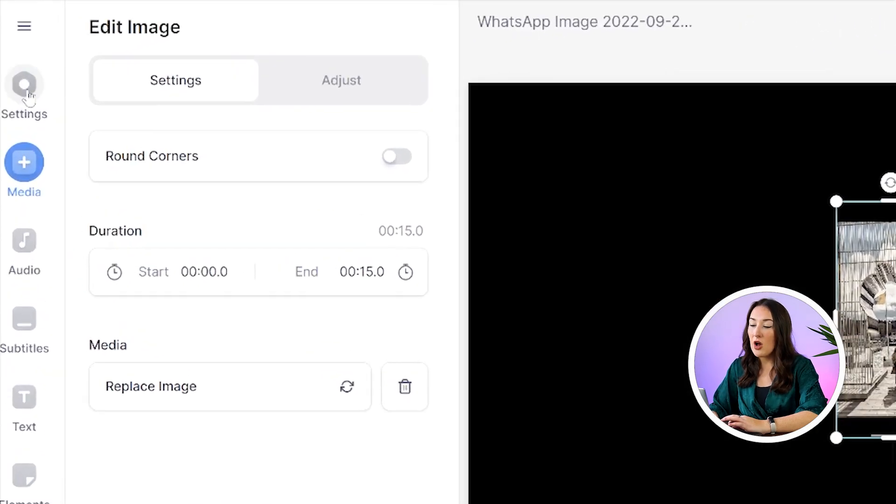
Set the project canvas size to Instagram Story (9:16) in Settings
left_click(24, 84)
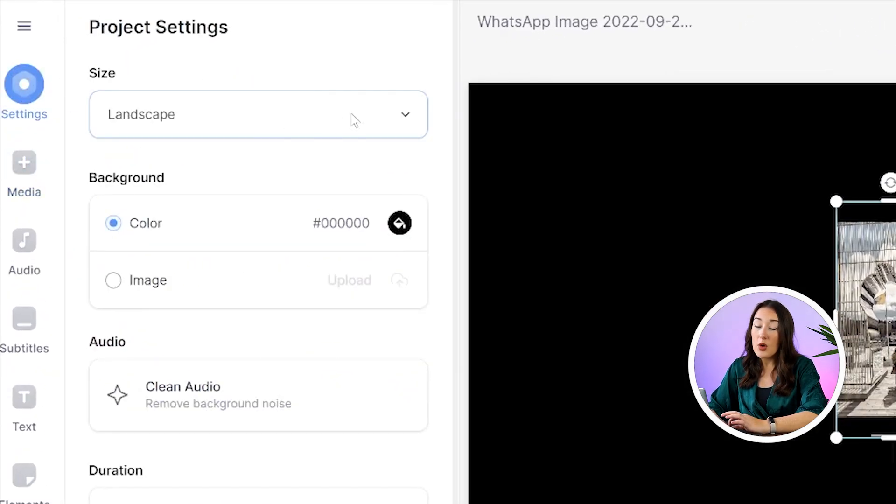
left_click(257, 114)
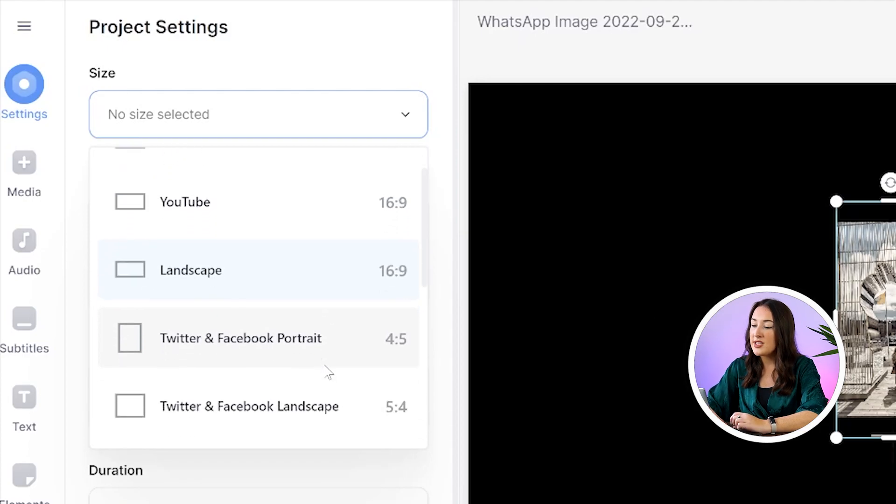
scroll("down", 3)
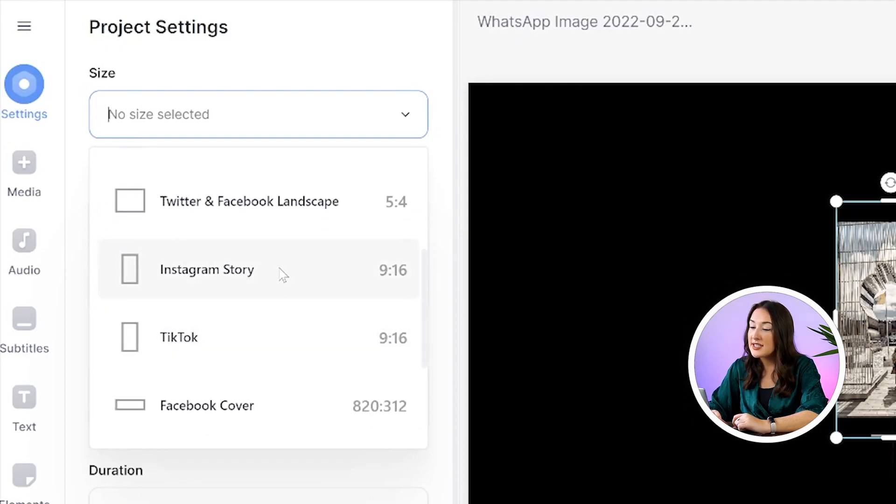
left_click(207, 269)
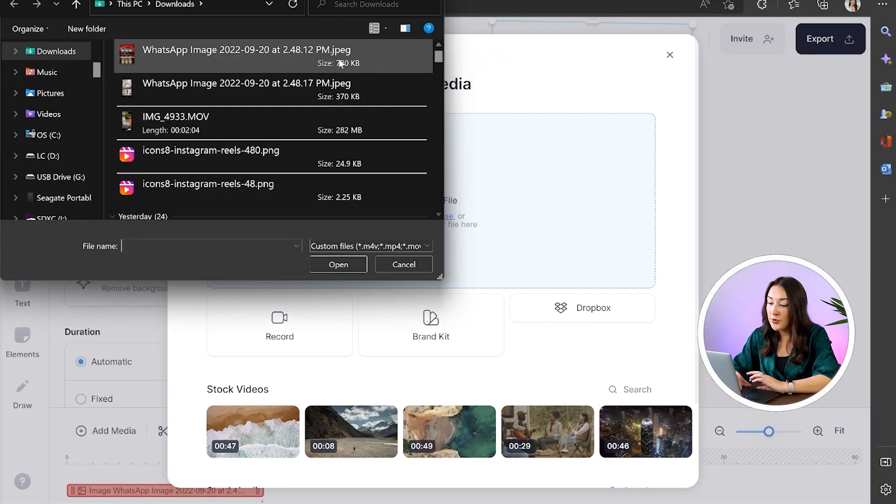
Add the remaining WhatsApp images from Downloads to the timeline
left_click(338, 264)
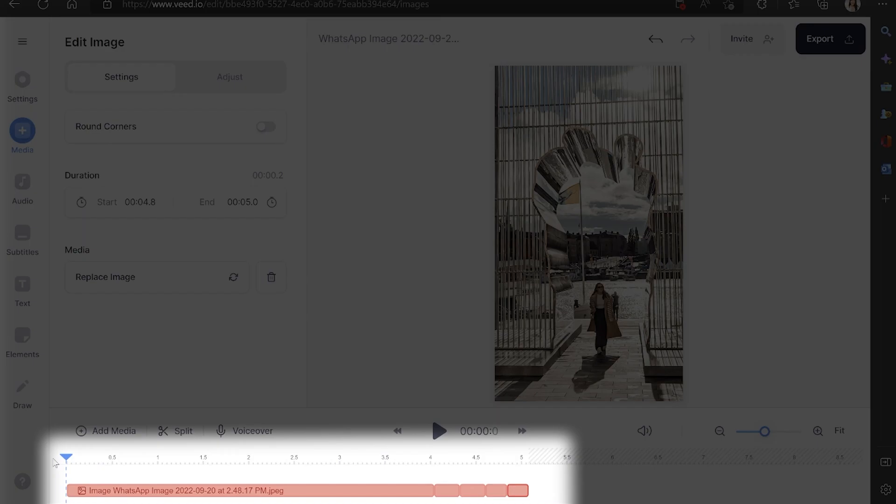
Record a roughly four-second voiceover beneath the first photo and view its settings
left_click(245, 431)
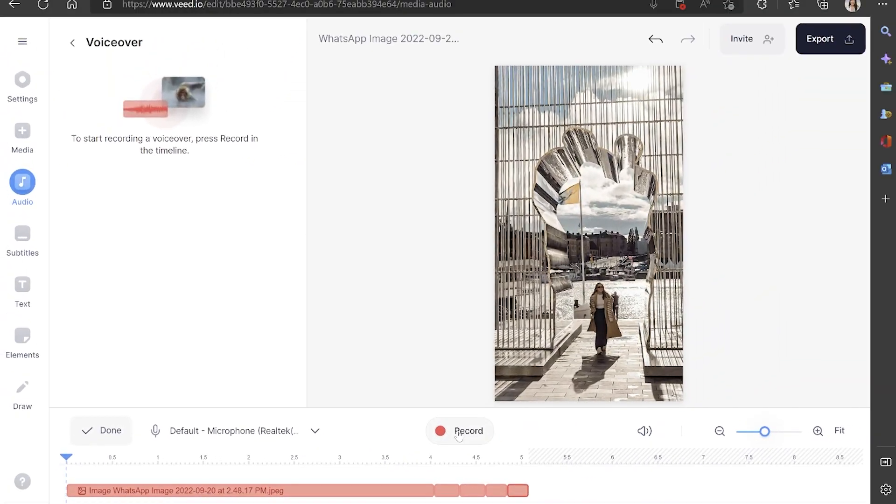
left_click(459, 430)
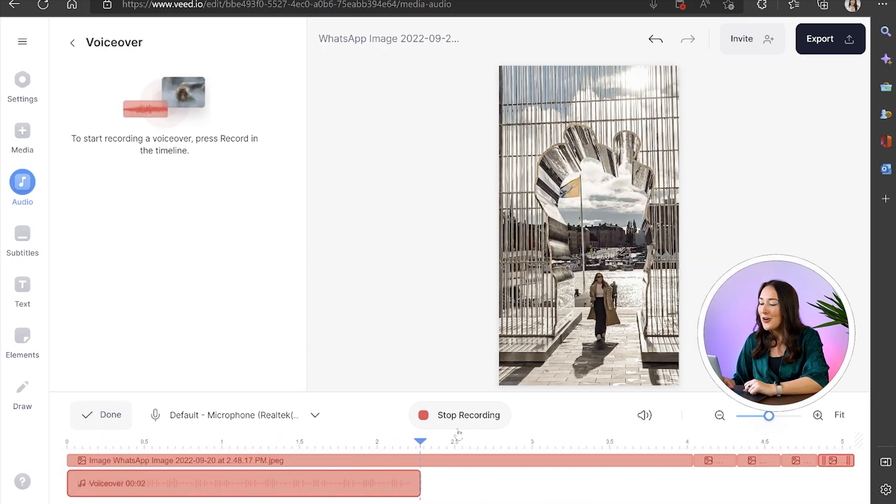
left_click(459, 414)
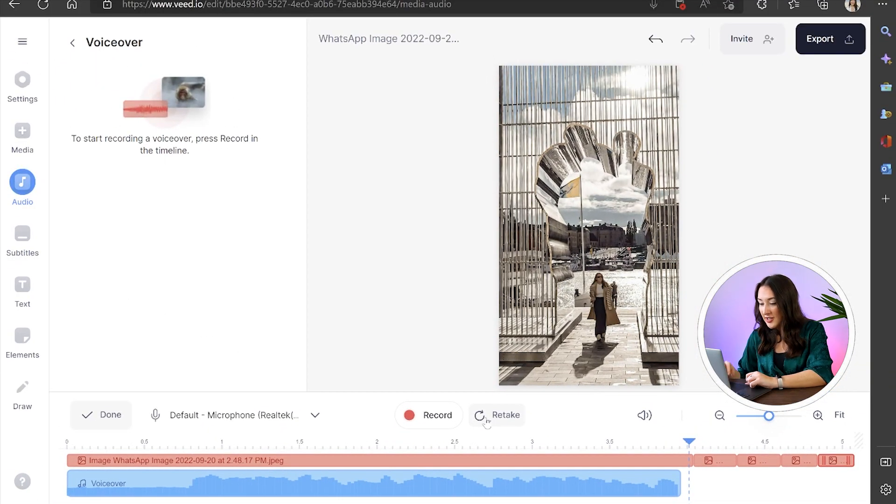
left_click(342, 483)
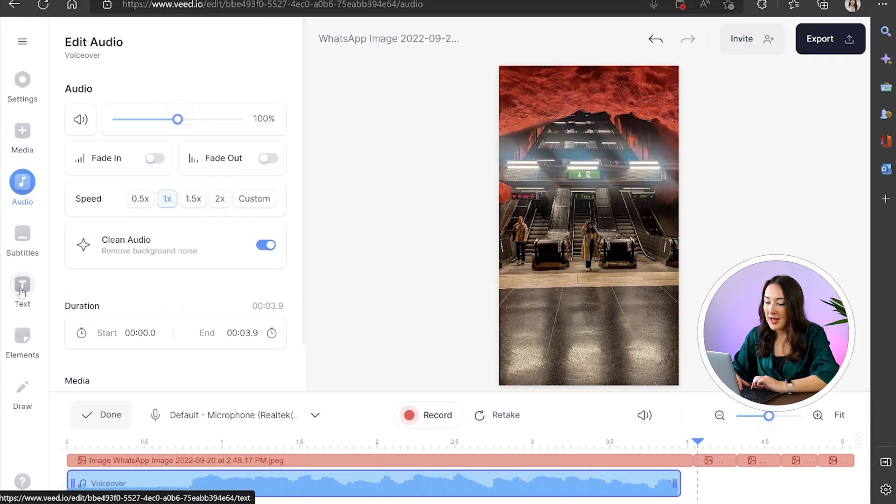
Add a Swedish (SE) text-to-speech clip with voice Sofie saying 'Solna Centrum'
left_click(22, 187)
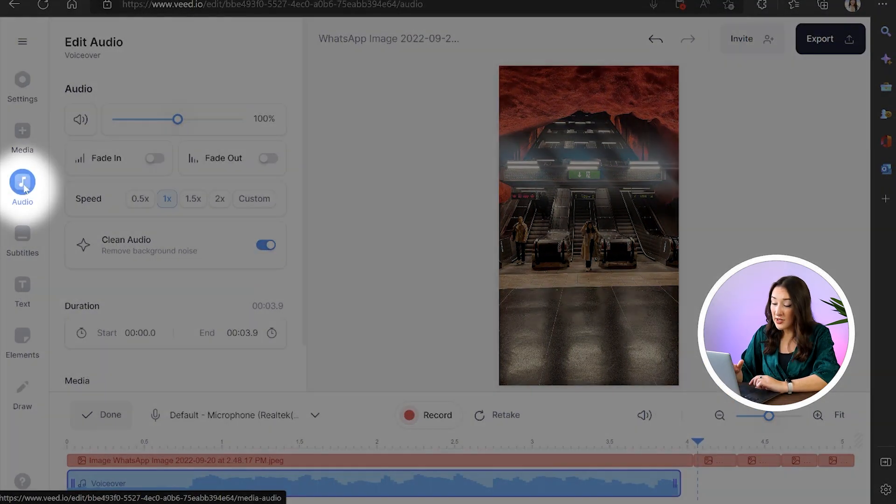
left_click(22, 188)
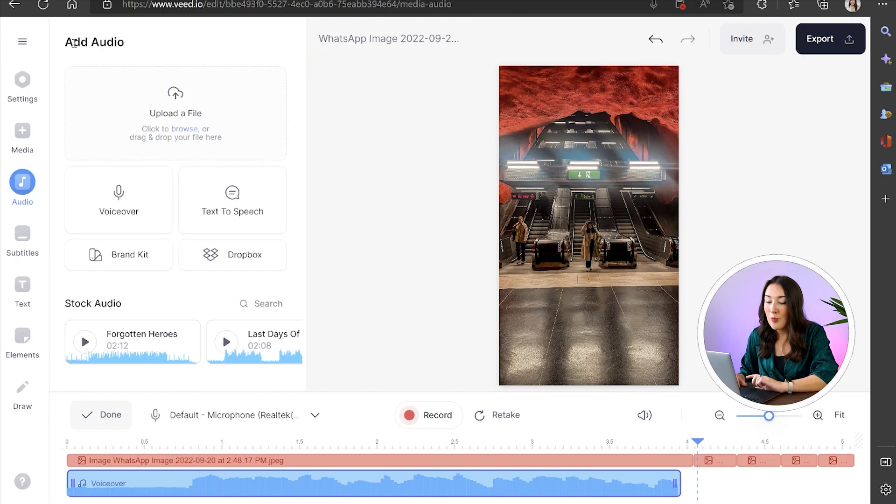
left_click(232, 199)
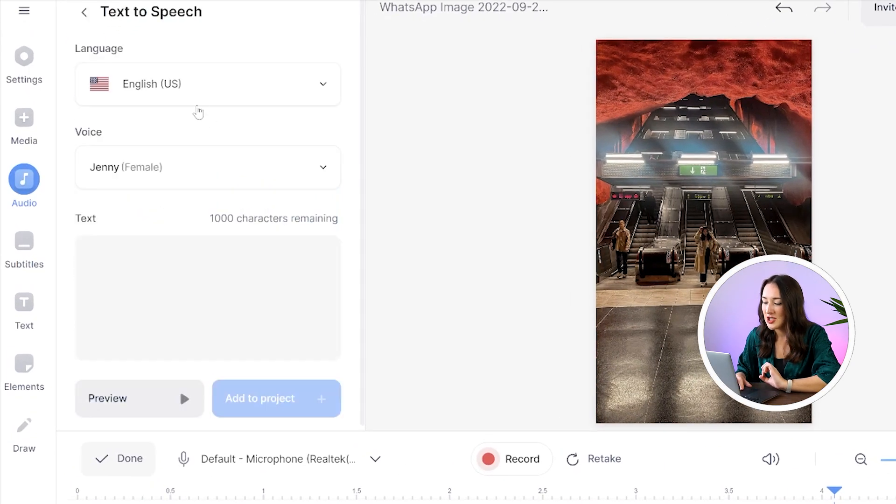
type("swed")
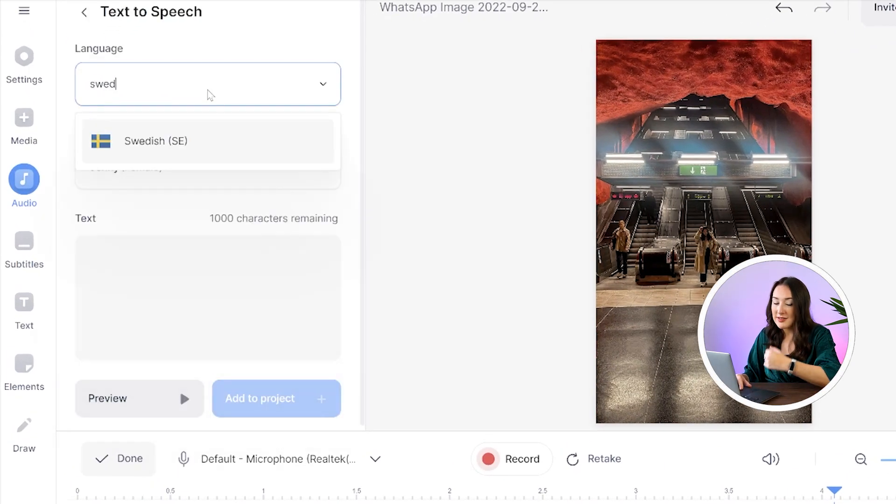
left_click(154, 141)
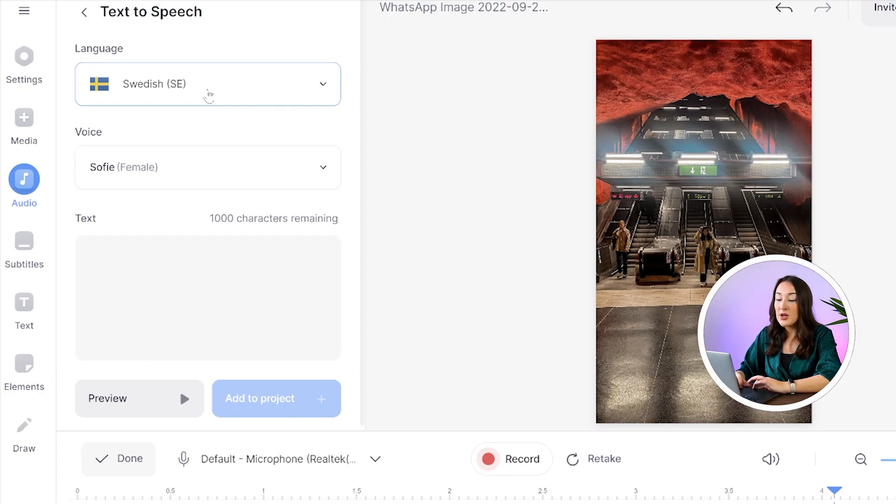
left_click(207, 167)
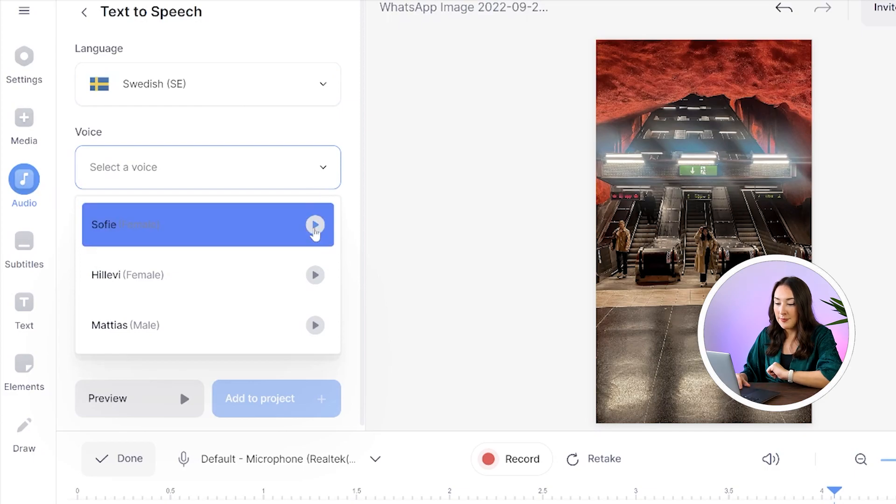
left_click(314, 225)
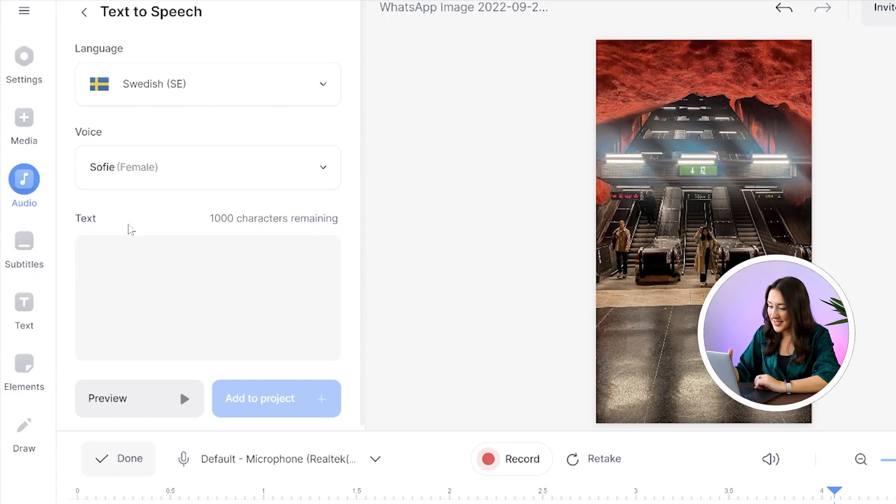
type("Solna Centrum")
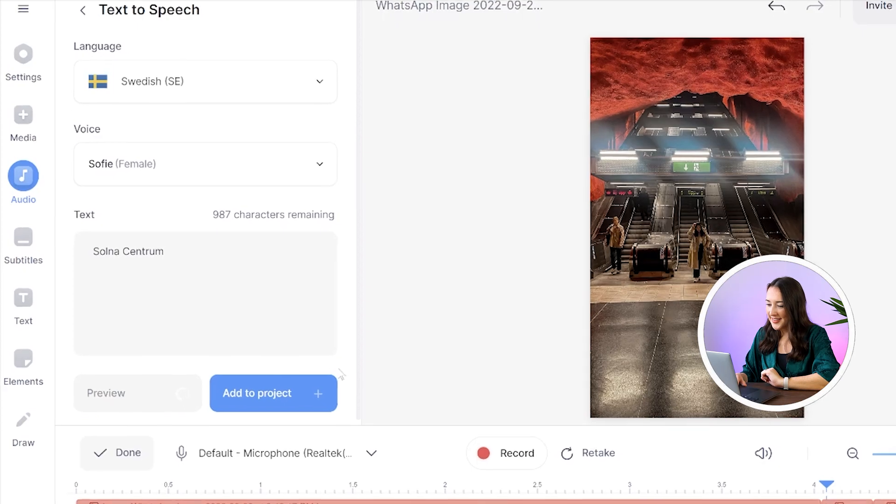
left_click(274, 393)
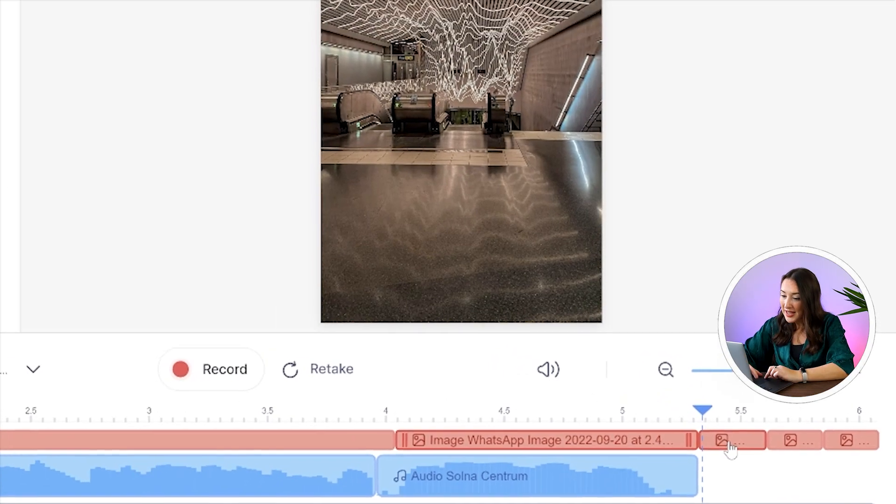
Select the next photo clip and edit the text-to-speech station name for it
left_click(732, 440)
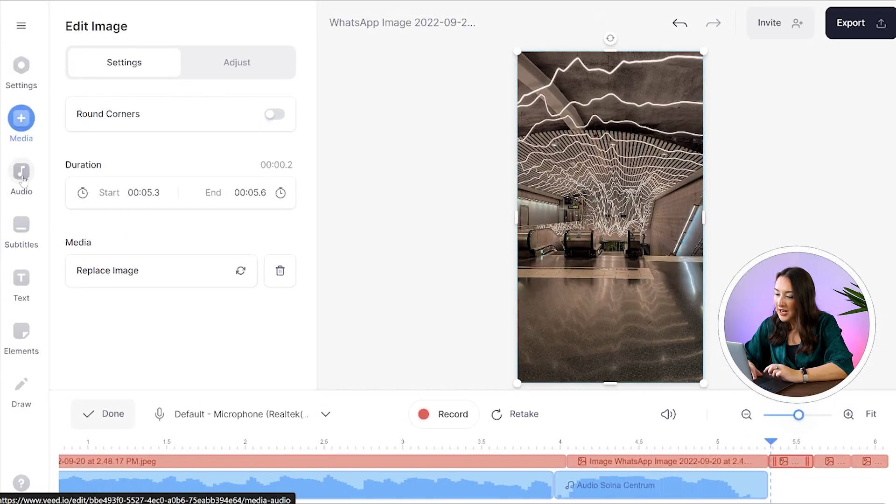
left_click(22, 178)
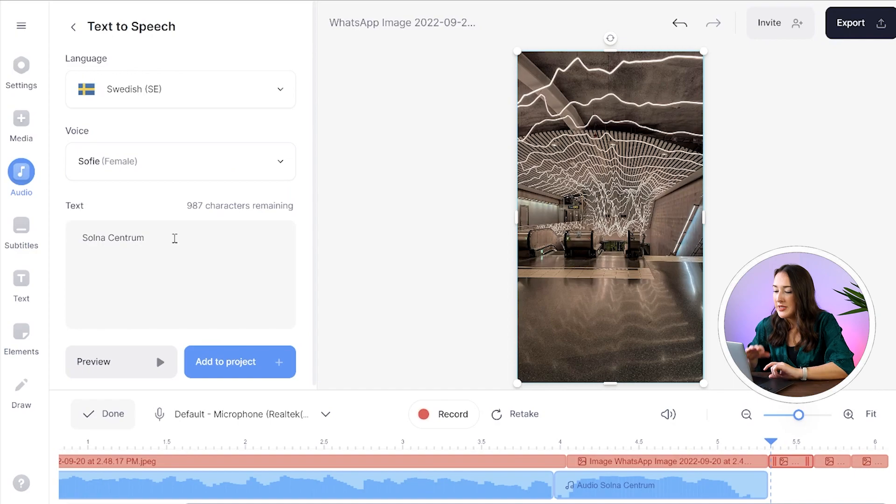
left_click(239, 362)
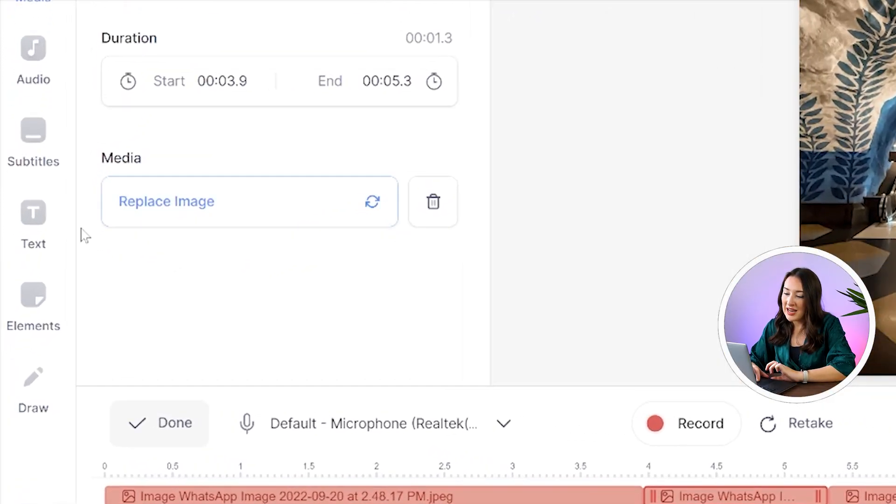
Add a 'Solna Centrum' headline title in tan Anton with a drop shadow
left_click(34, 215)
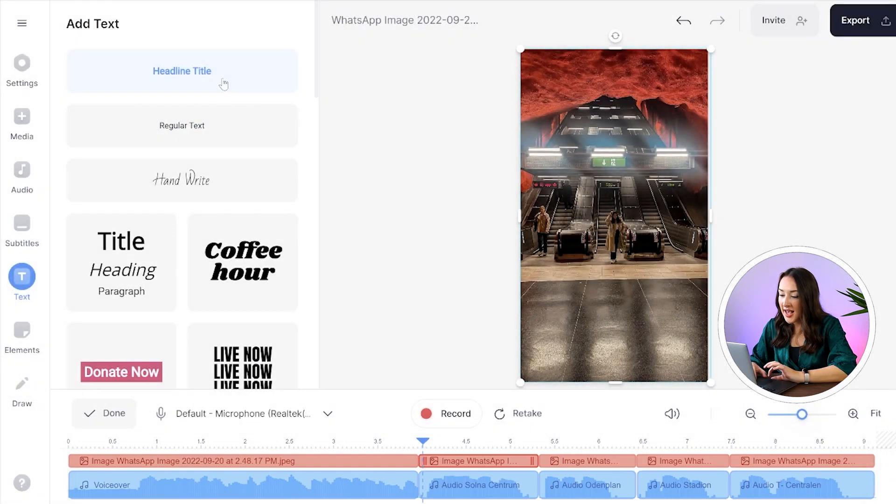
left_click(182, 70)
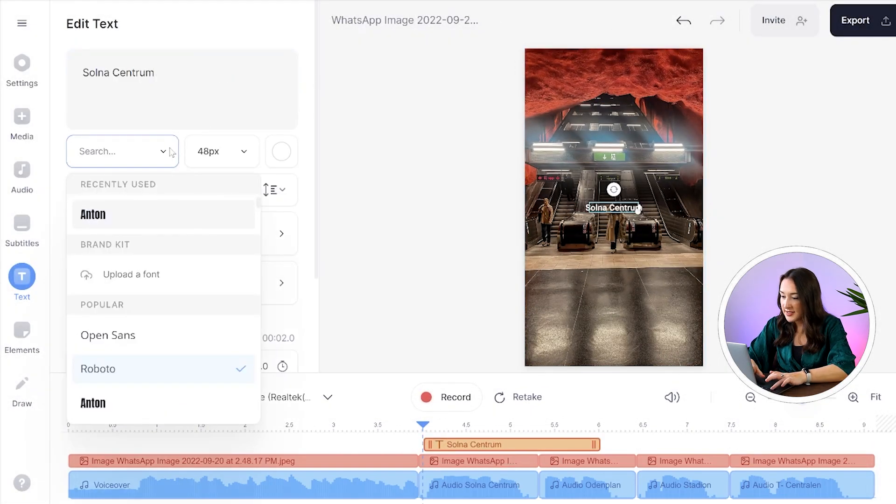
left_click(222, 152)
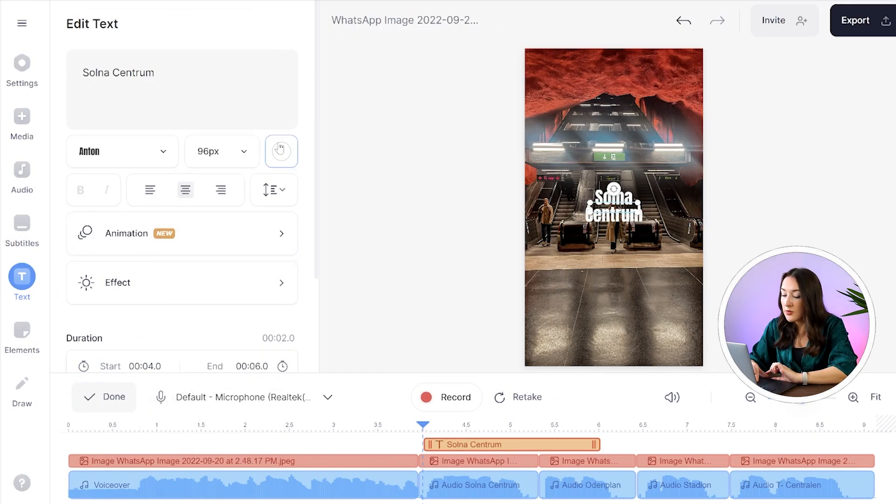
left_click(281, 151)
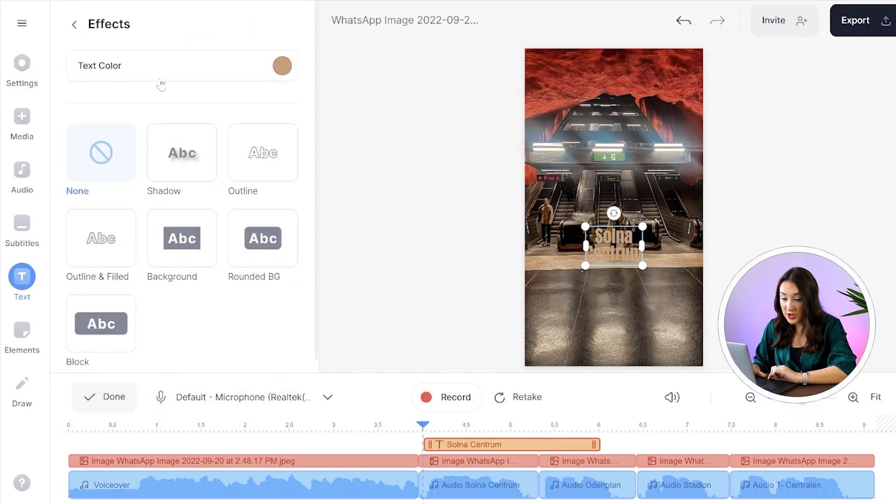
left_click(75, 24)
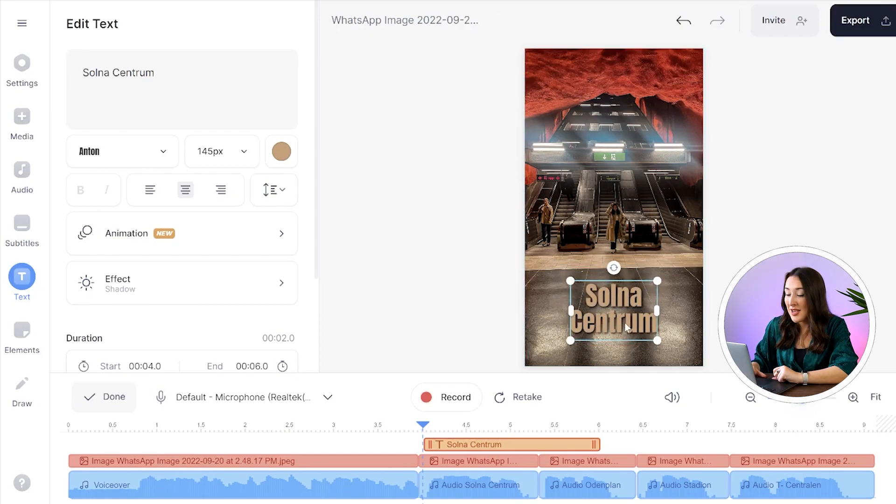
Give the Solna Centrum title a Slide Up animation
left_click(182, 233)
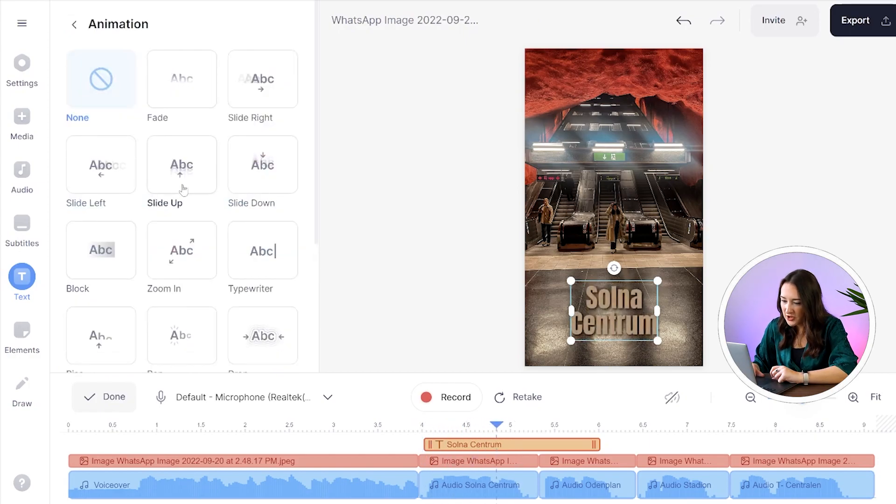
left_click(182, 165)
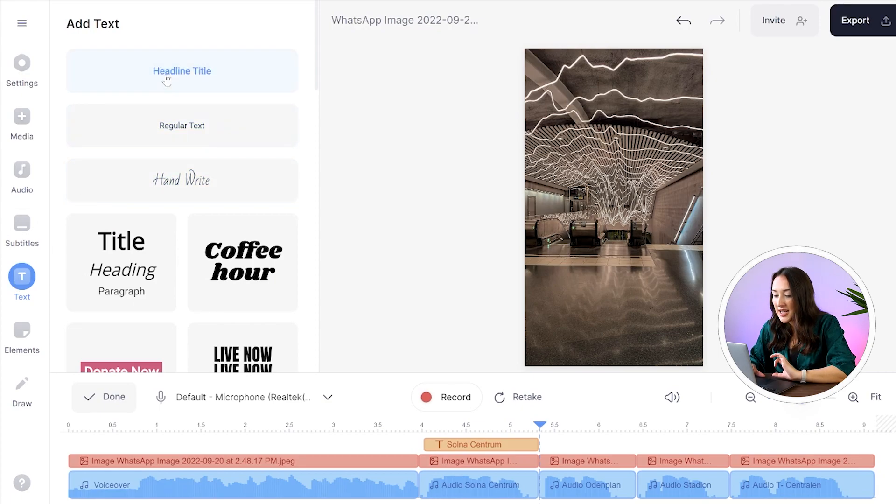
Add an 'Odenplan' headline title in Anton with a Zoom In animation over the third photo
left_click(182, 71)
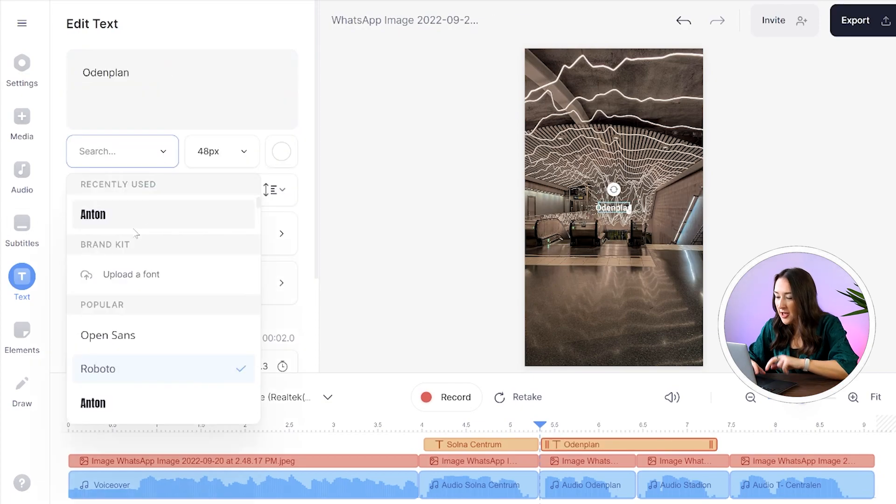
left_click(93, 215)
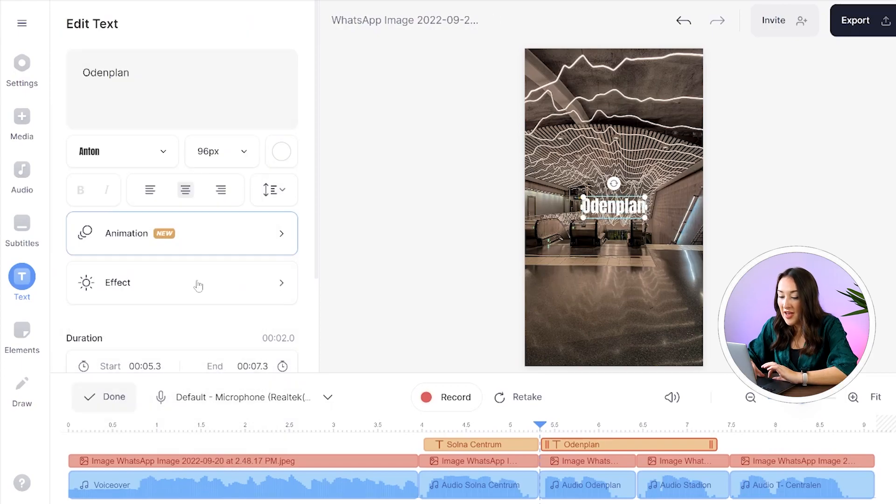
left_click(182, 234)
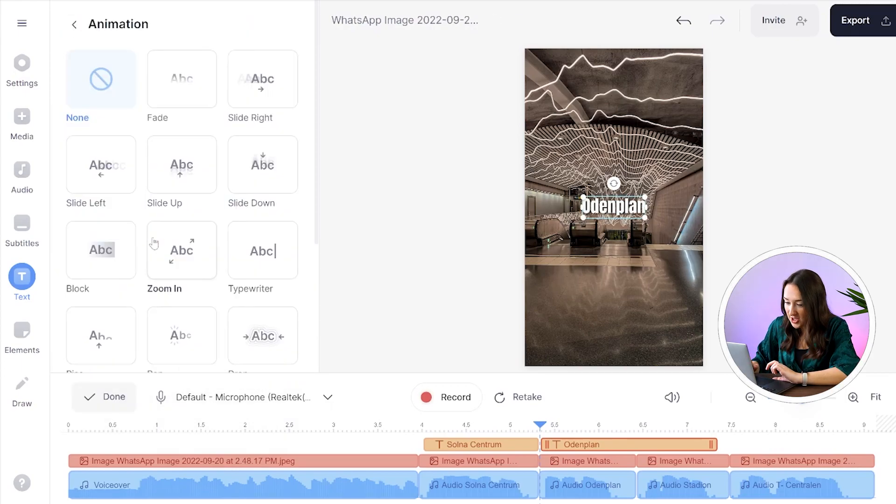
left_click(182, 250)
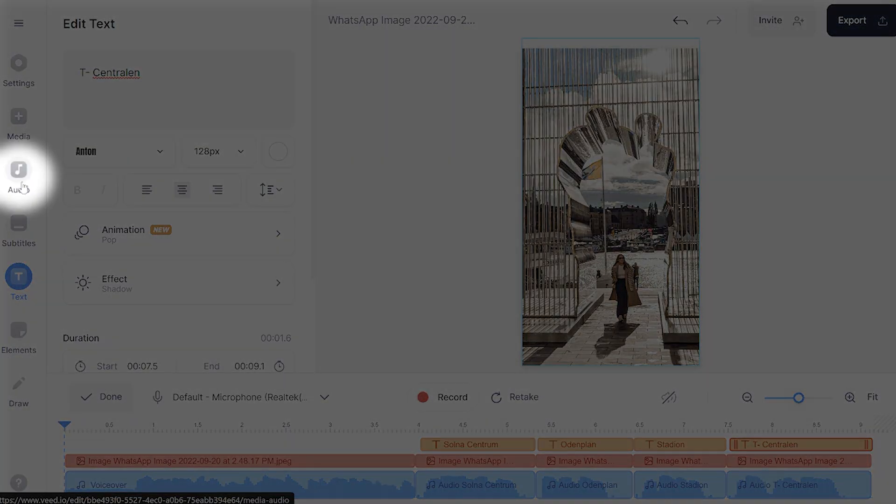
Add the Dancing Feet stock track and split it at the video's end
left_click(18, 174)
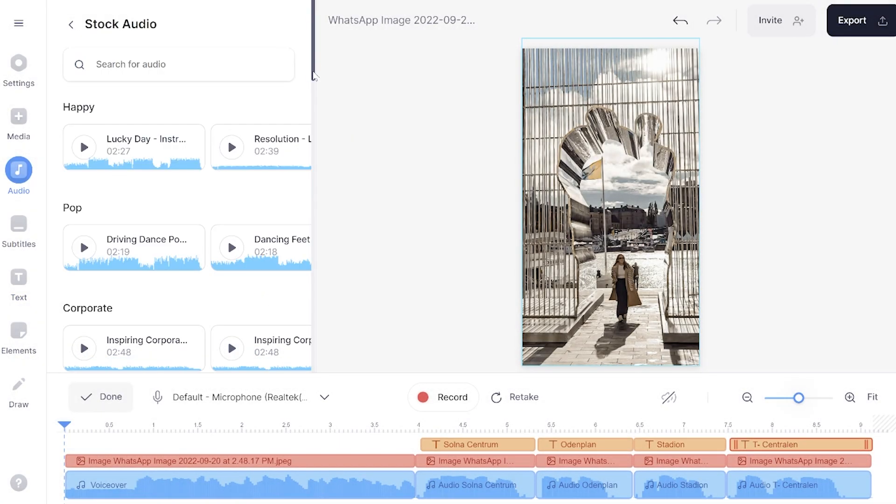
scroll("down", 3)
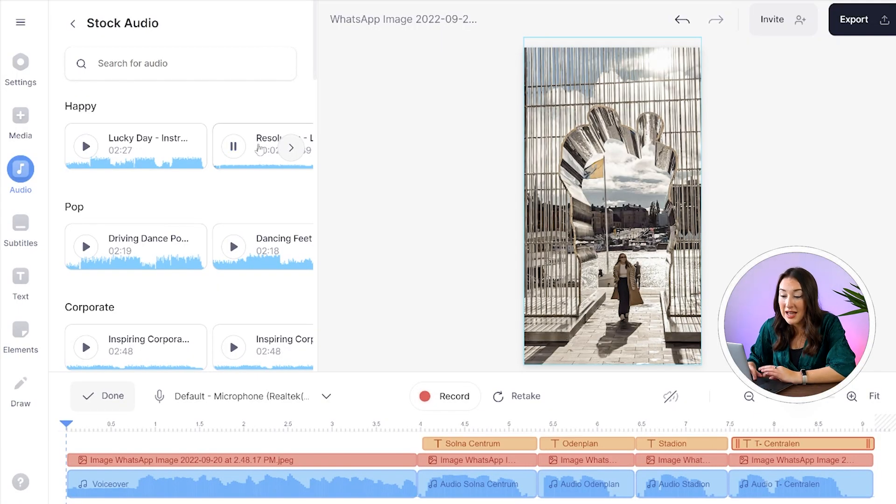
left_click(232, 246)
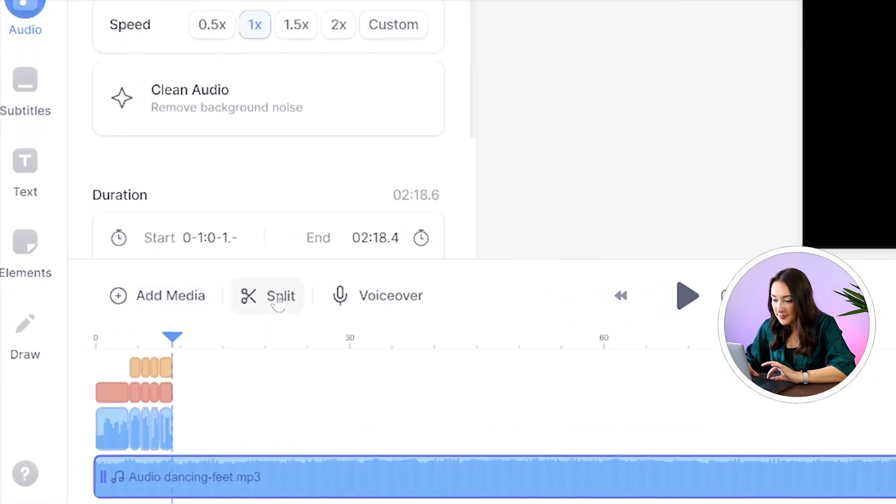
left_click(268, 296)
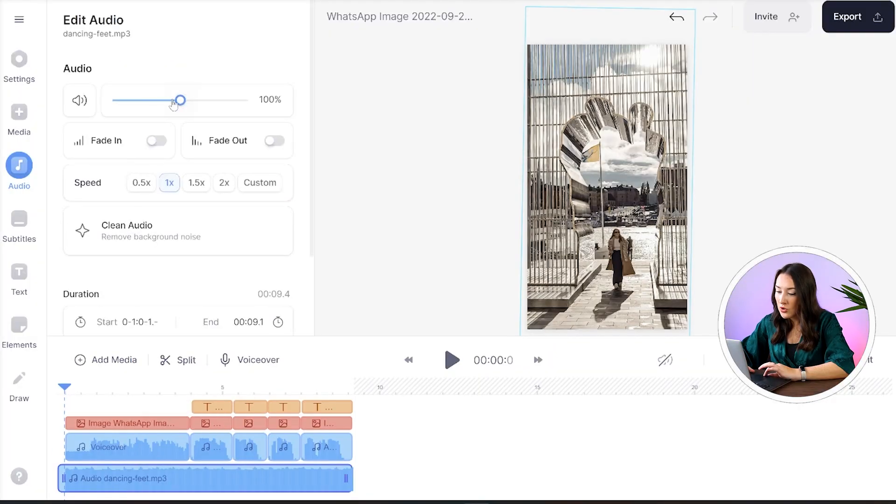
Lower the background music volume to about 54%
left_click_drag(182, 101, 149, 101)
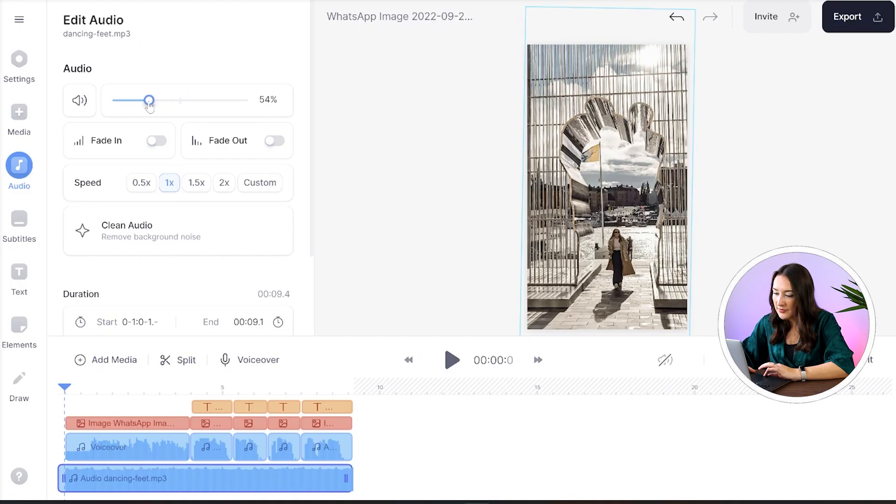
left_click_drag(149, 99, 131, 100)
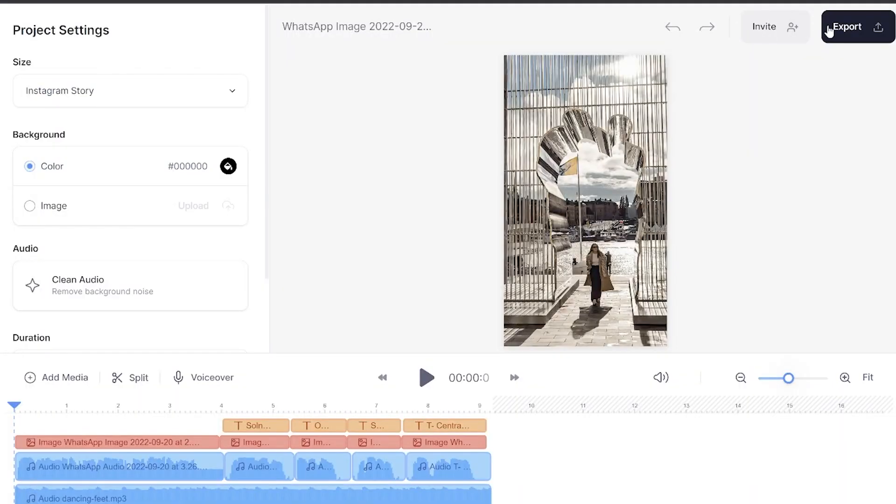
Export the Reel as an HD video
left_click(851, 26)
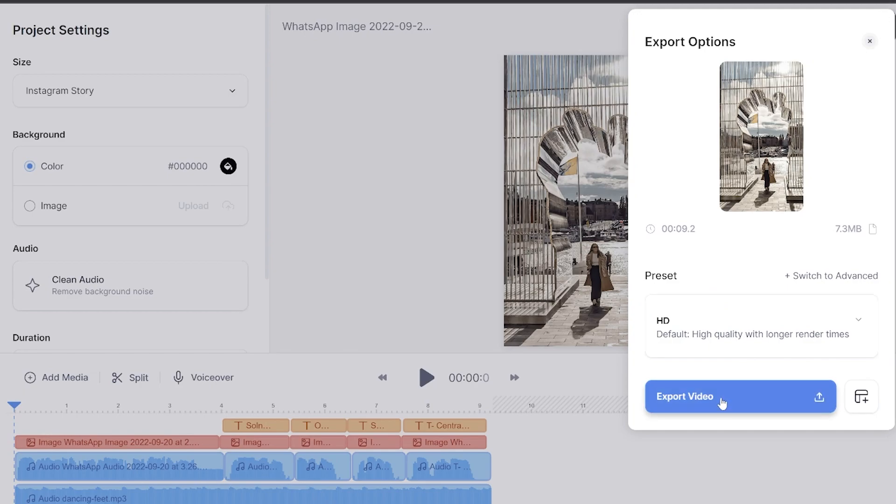
left_click(722, 397)
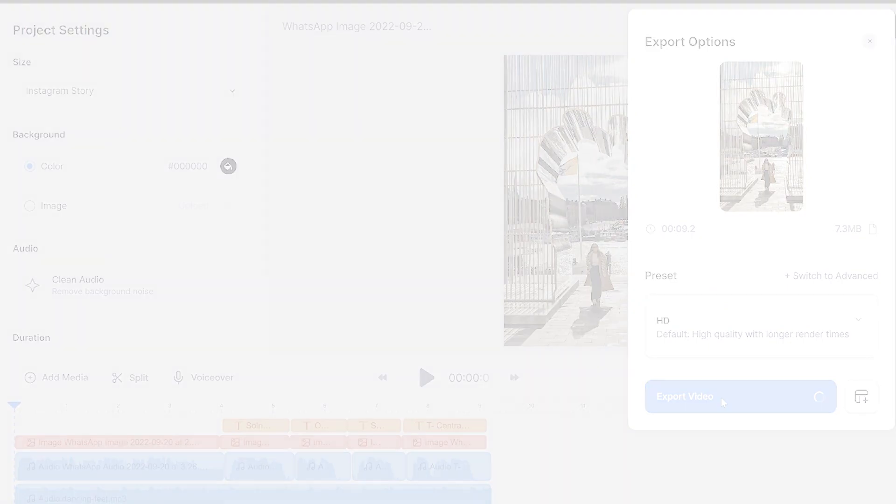
left_click(740, 396)
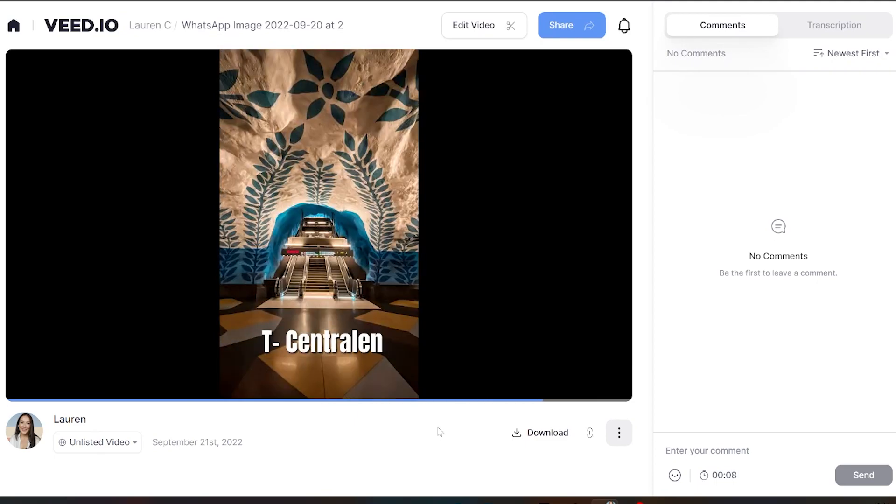
Download the finished Reel as an MP4 from the export page's format choices
left_click(540, 432)
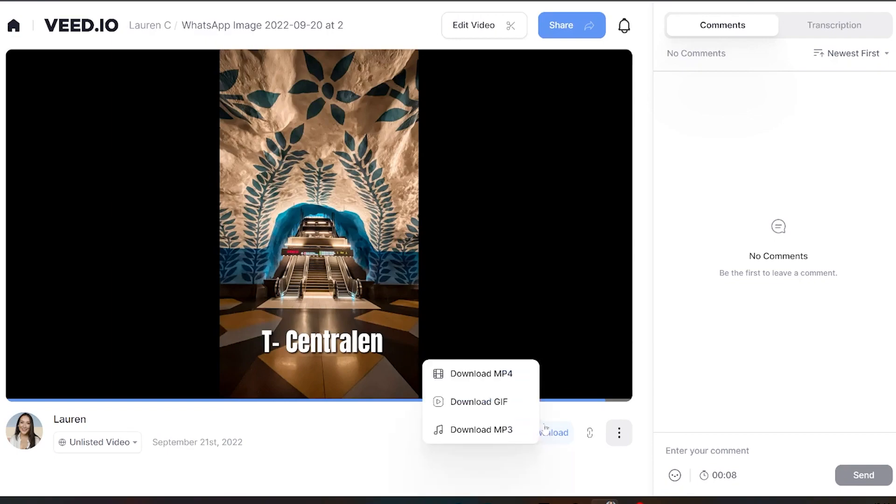
left_click(524, 375)
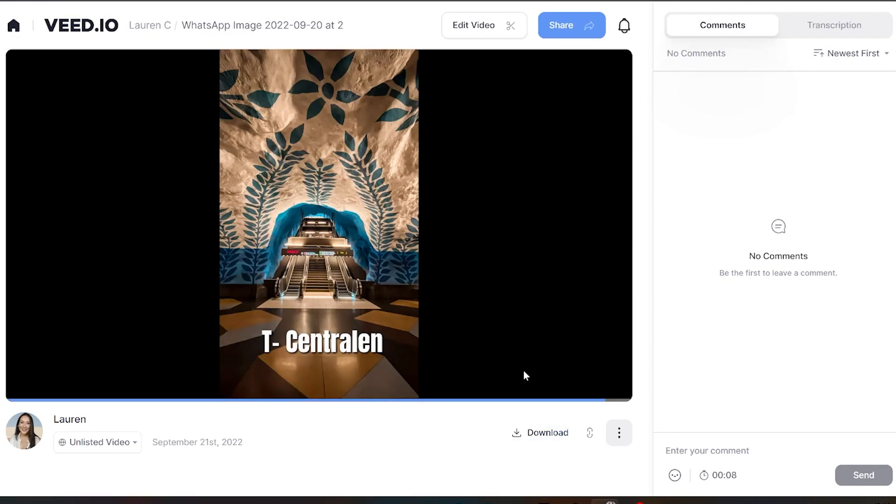